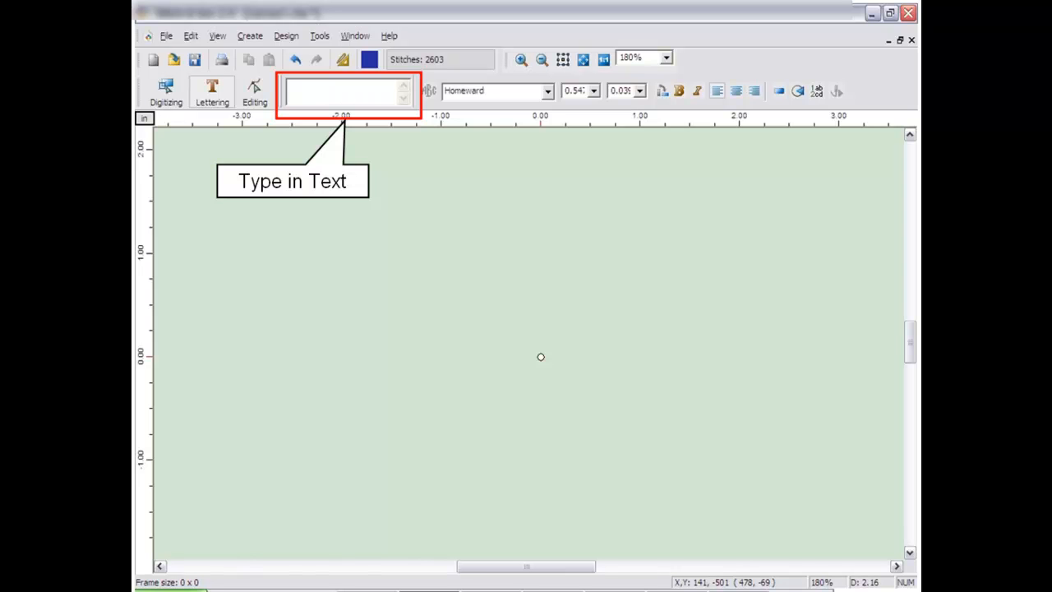
Type 'Joe's Pizza' as Homeward-font lettering on the canvas
type("Joe's Pizza")
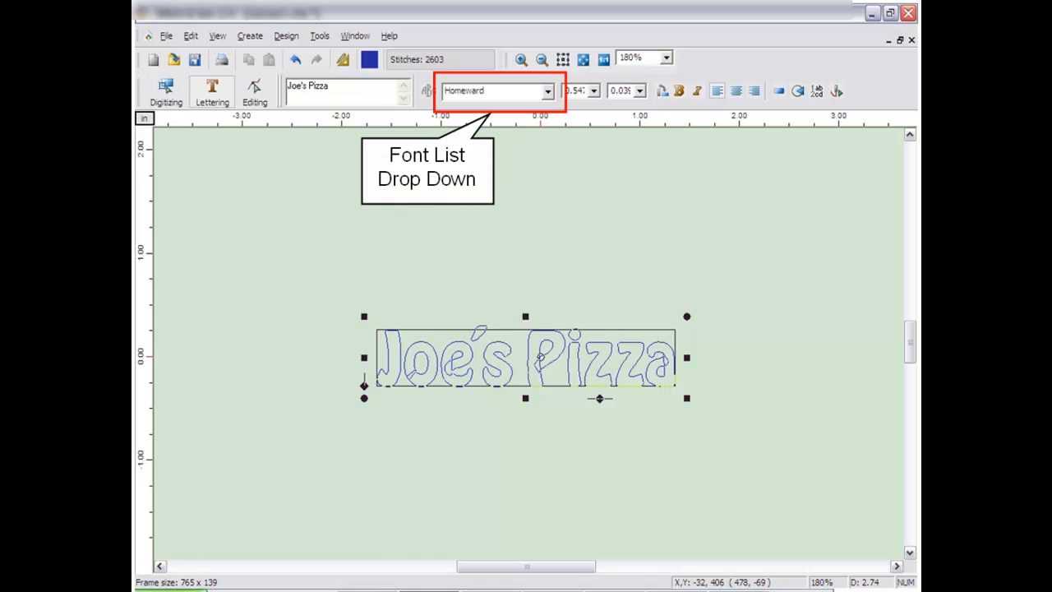
Open the font list and the Font List catalogue showing stitched font samples
left_click(547, 90)
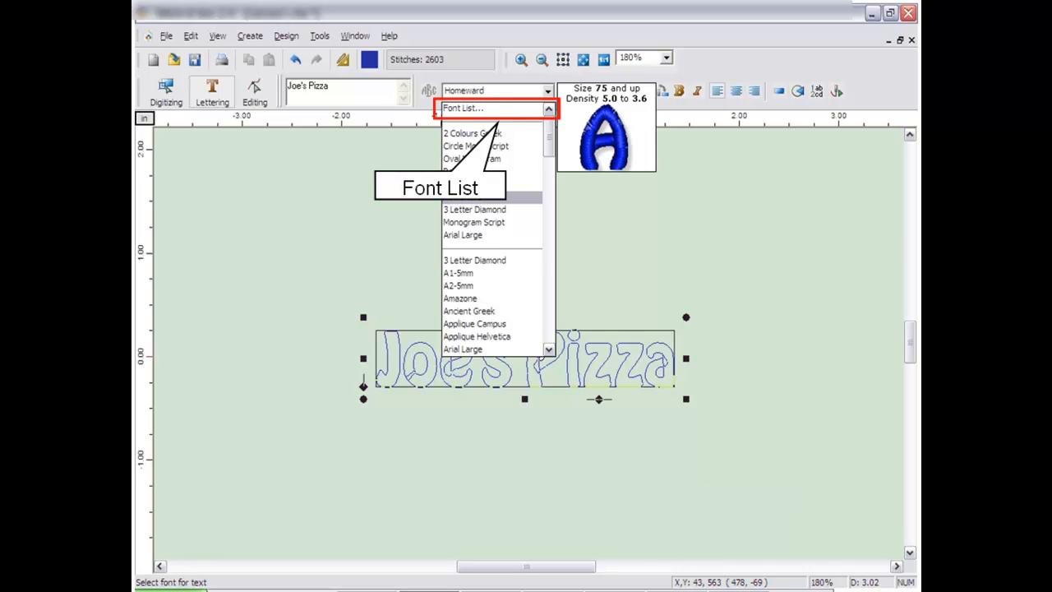
left_click(463, 107)
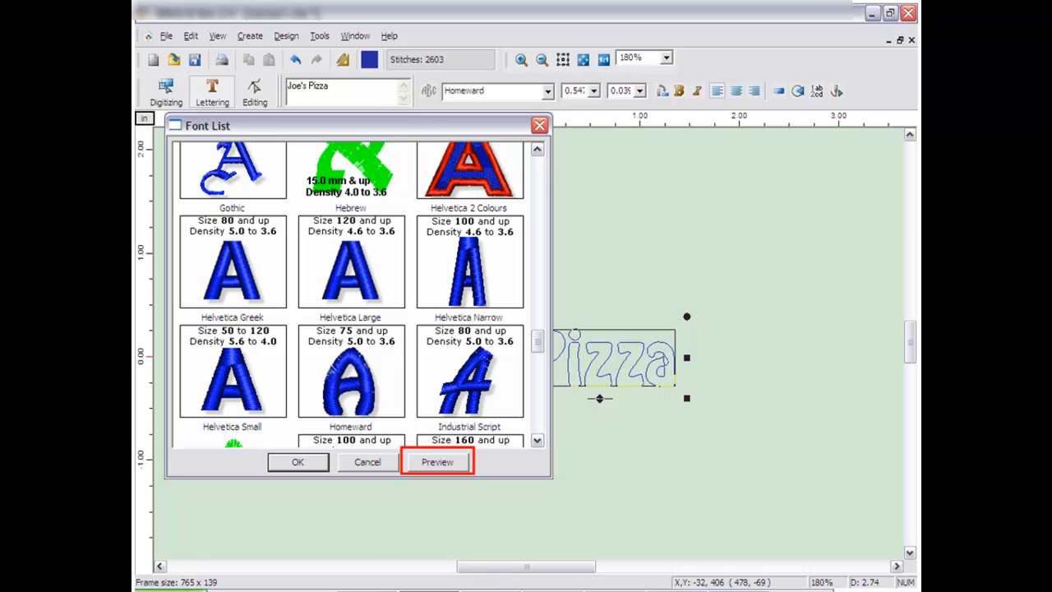
Preview Homeward's full character set, then close the font catalogue keeping Homeward
left_click(436, 461)
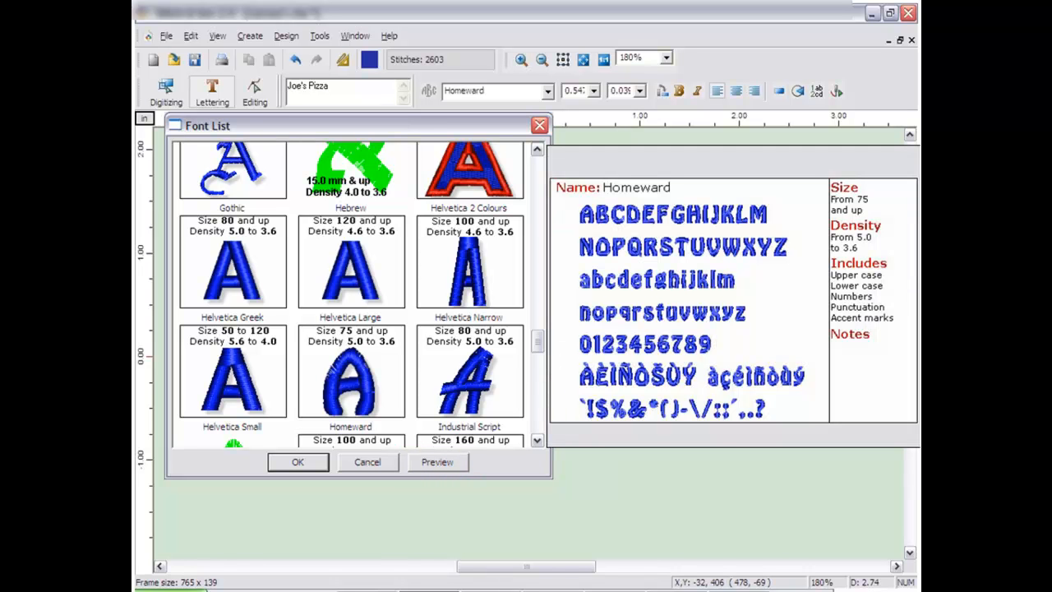
left_click(297, 461)
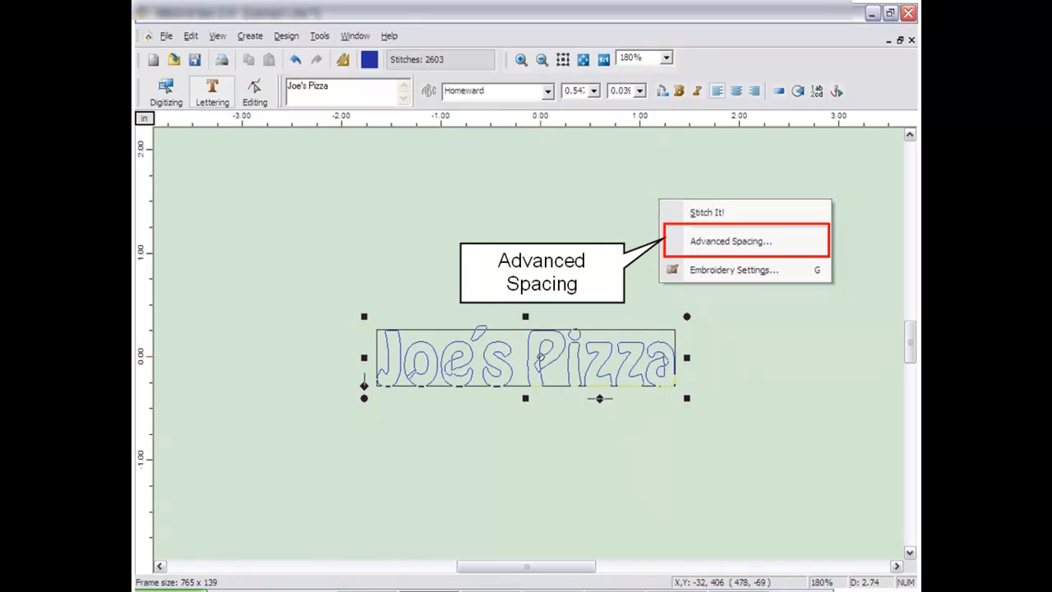
left_click(730, 241)
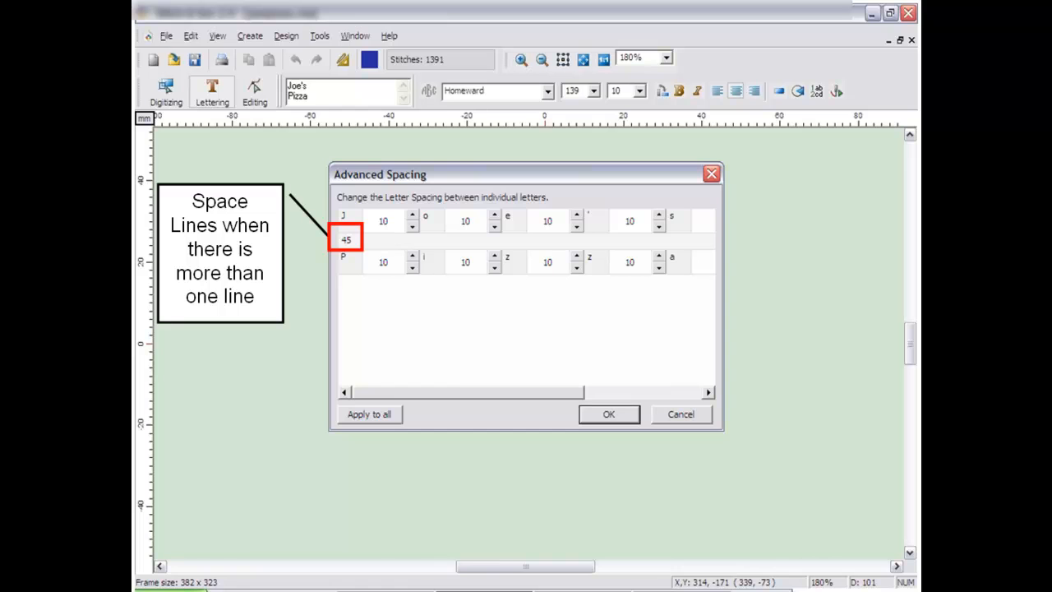
left_click(609, 414)
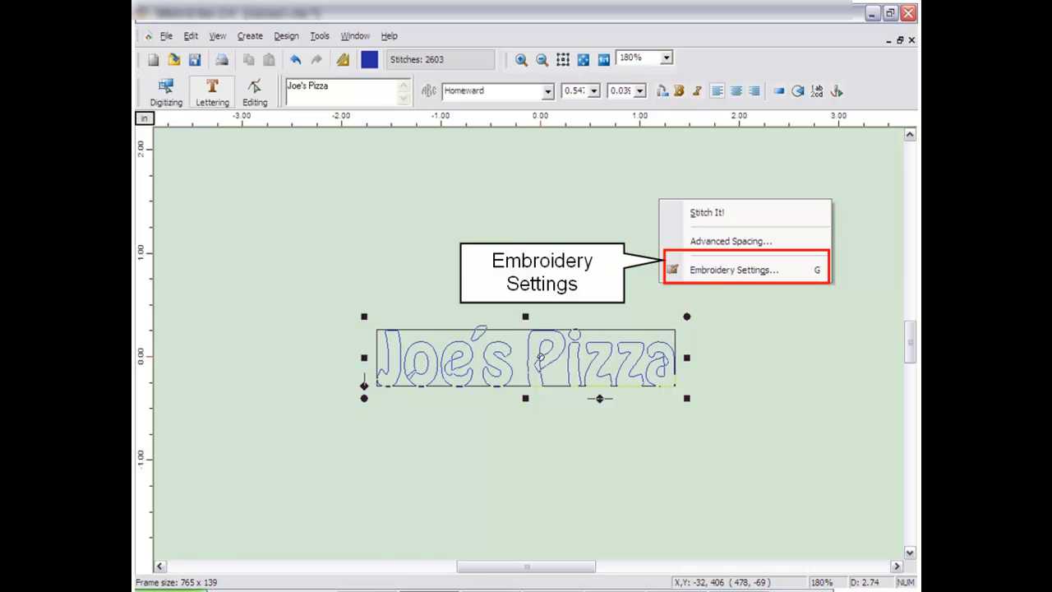
Open the lettering's Embroidery Settings and stitch 'Joe's Pizza' out as satin stitches
left_click(732, 270)
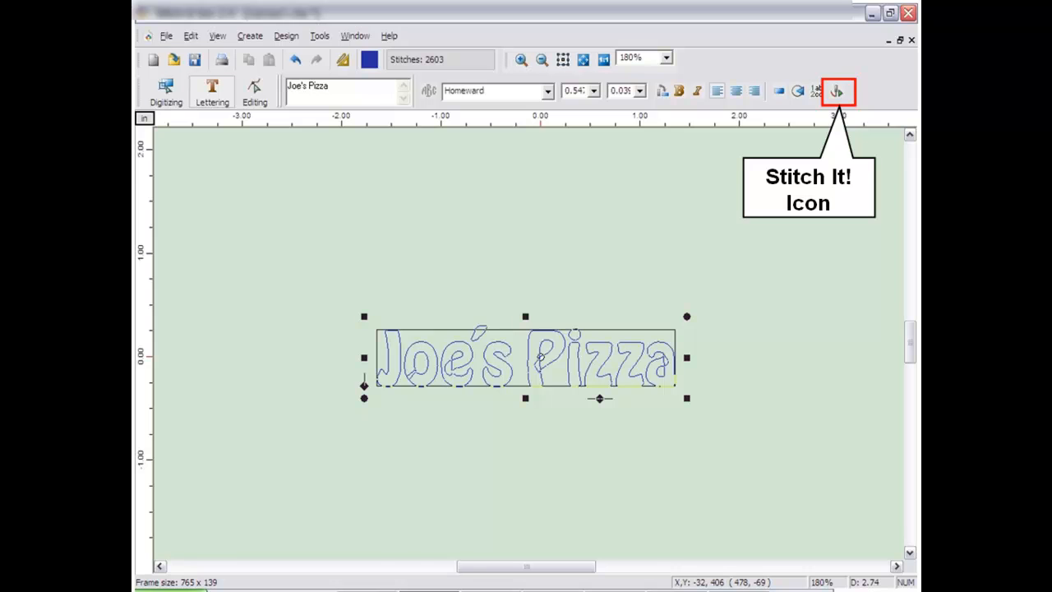
left_click(836, 91)
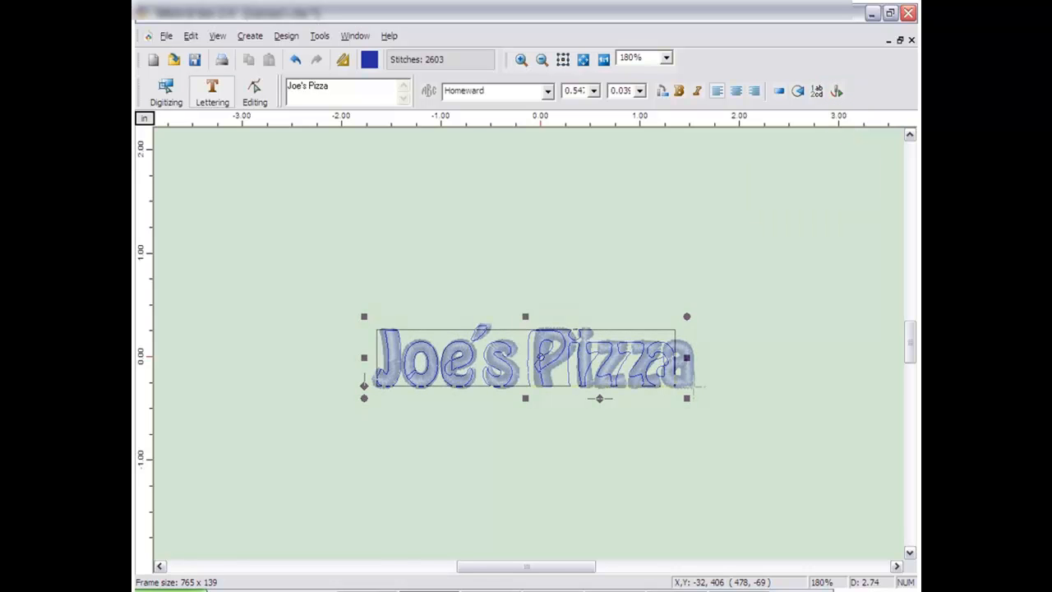